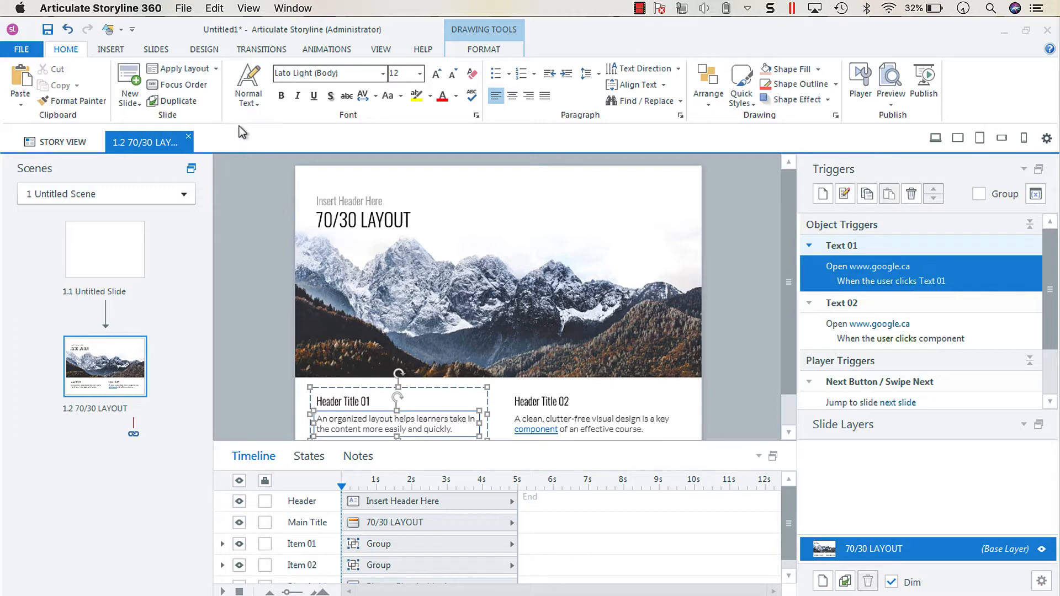
mouse_move(241, 175)
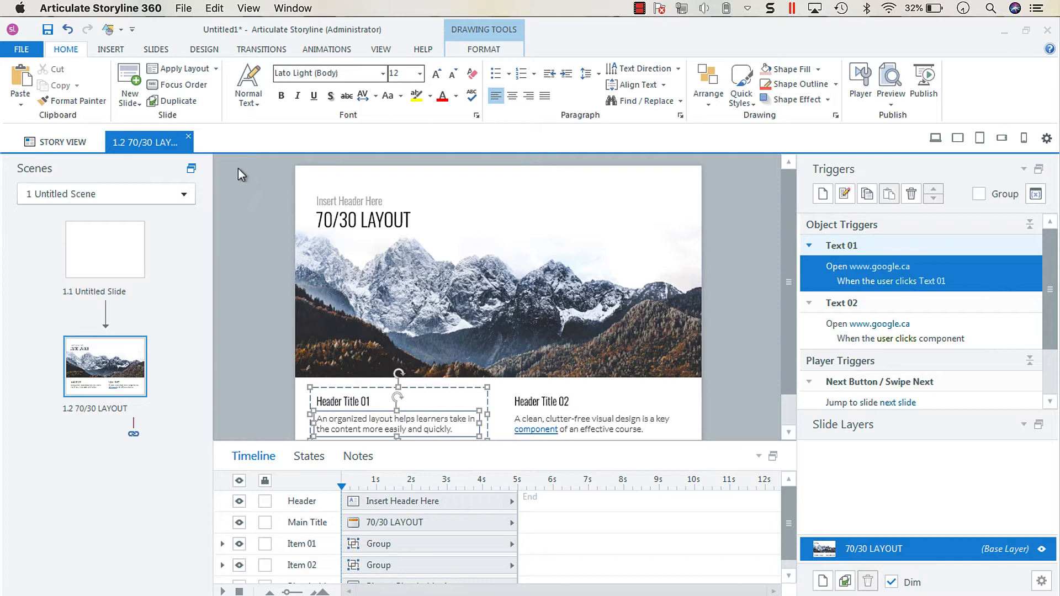
Clear the current slide selection by clicking empty canvas space
click(740, 293)
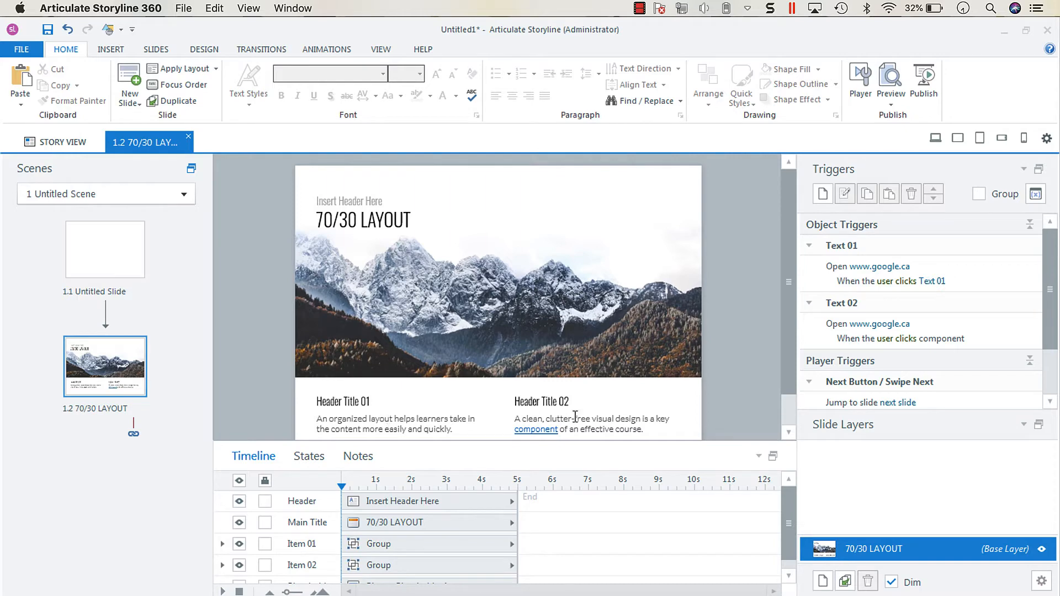
mouse_move(432, 397)
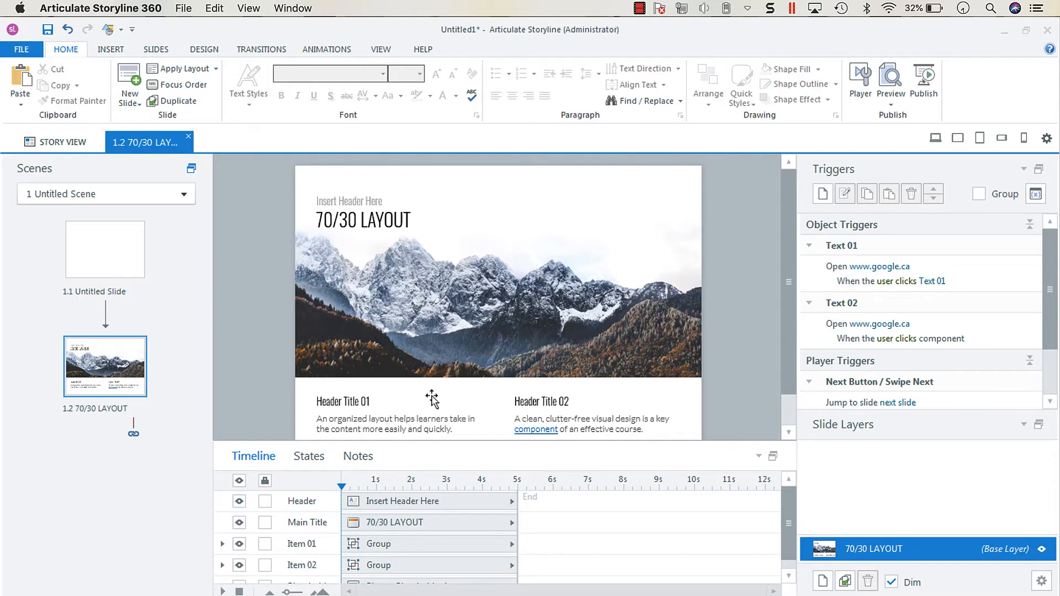
mouse_move(524, 405)
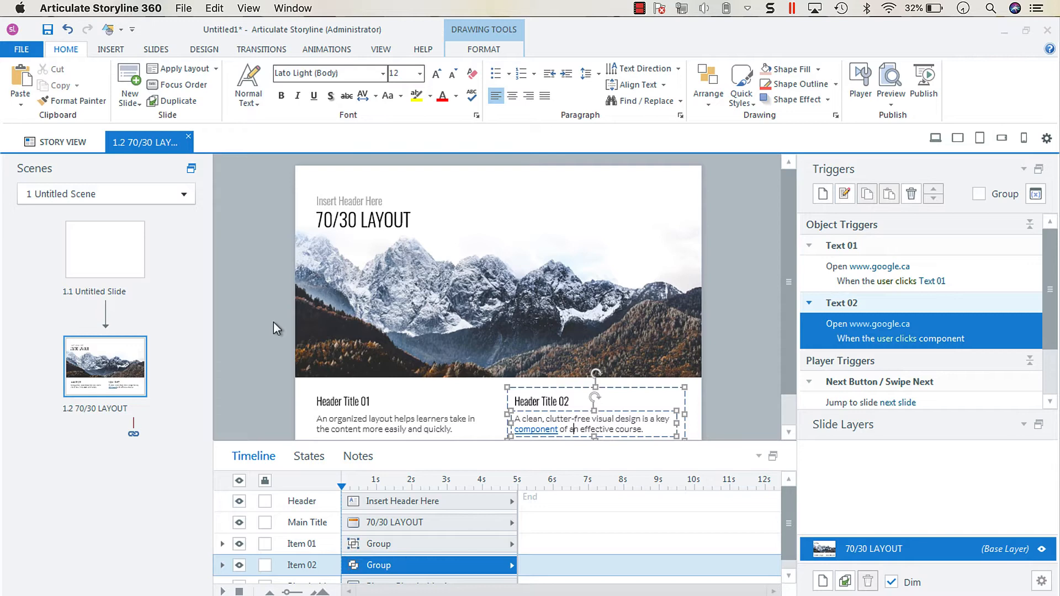
mouse_move(382, 373)
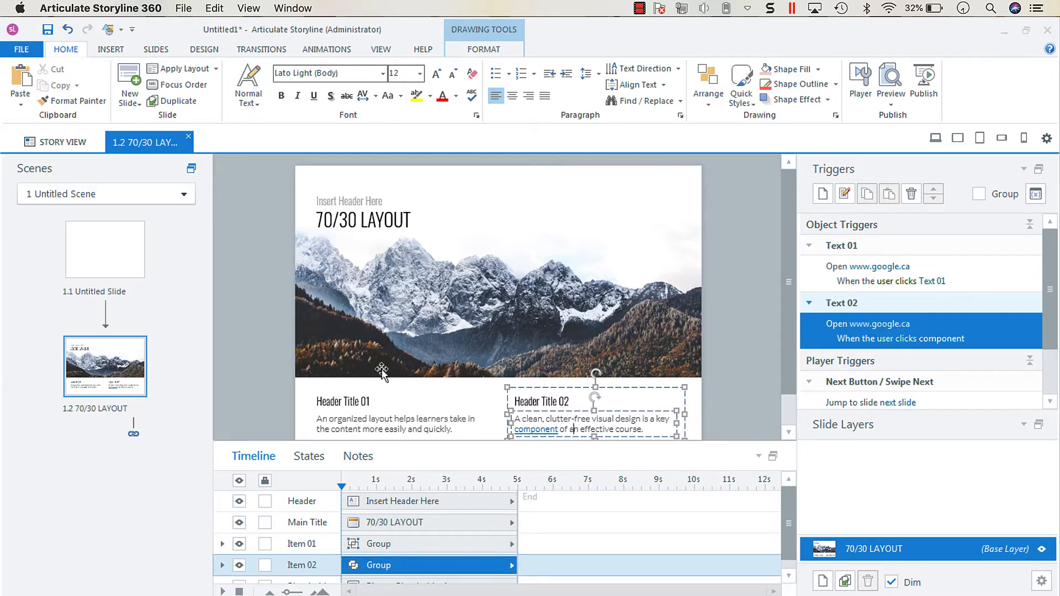
mouse_move(270, 238)
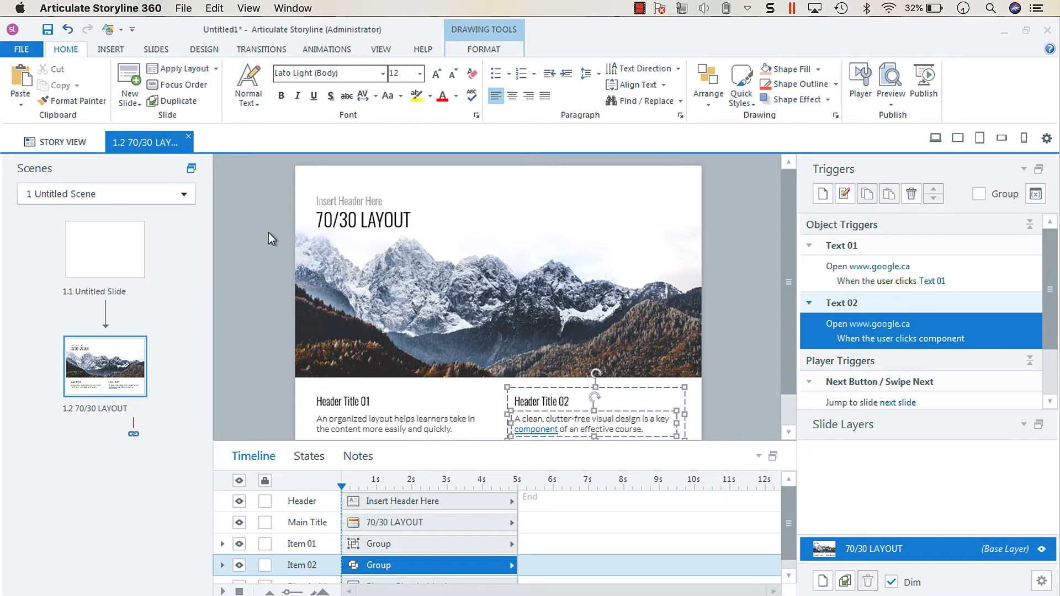
mouse_move(295, 205)
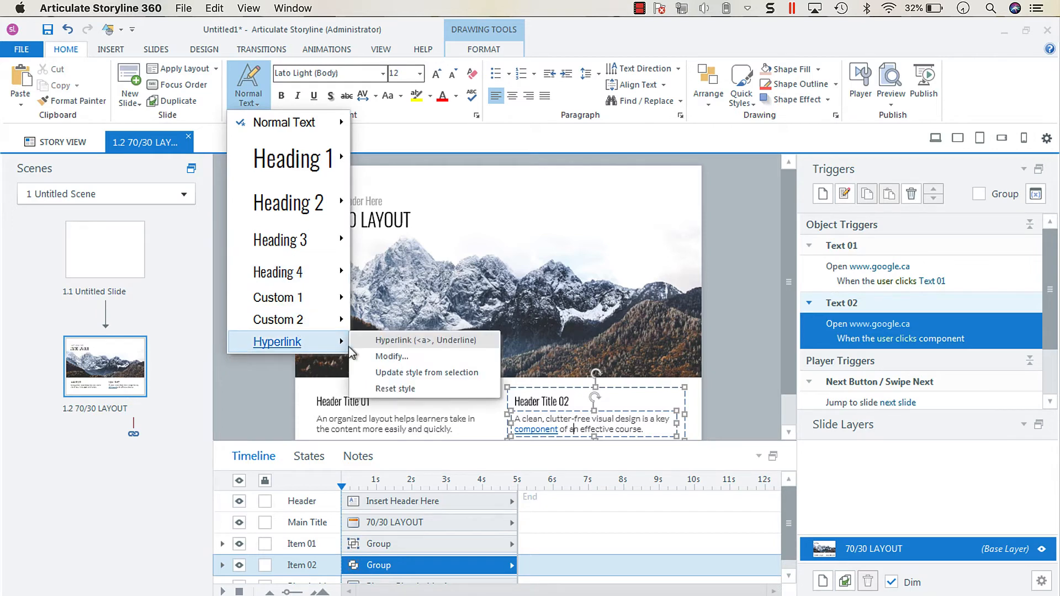
Choose Modify for the Hyperlink style under Text Styles
click(391, 356)
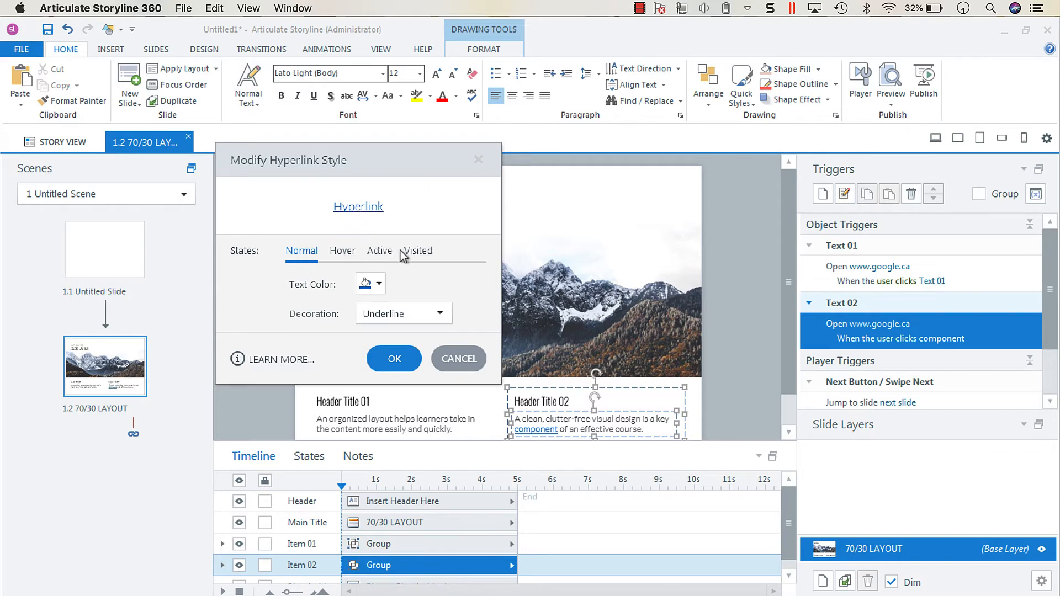
mouse_move(363, 277)
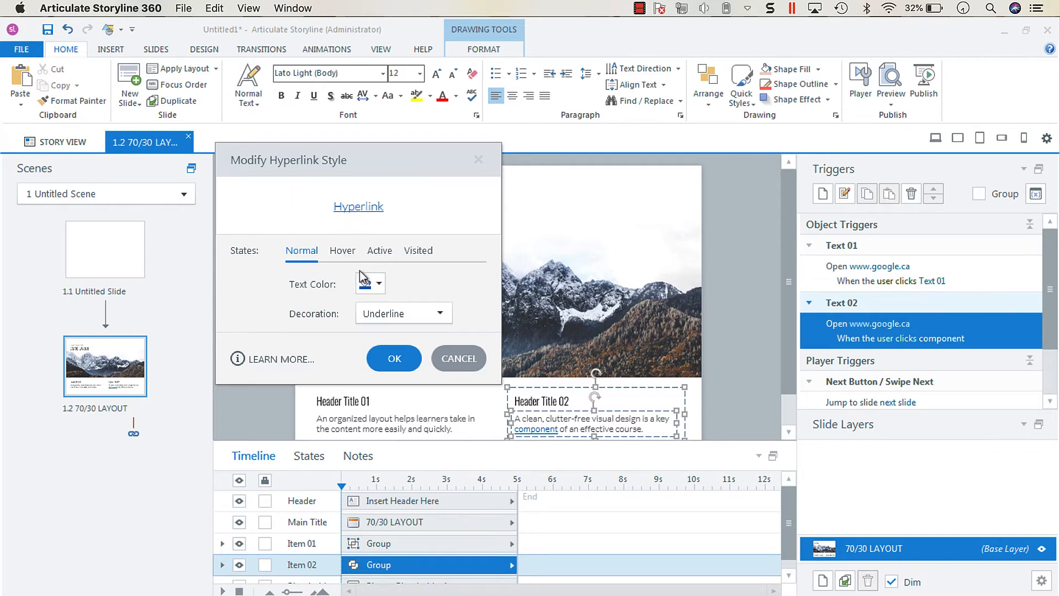
click(418, 251)
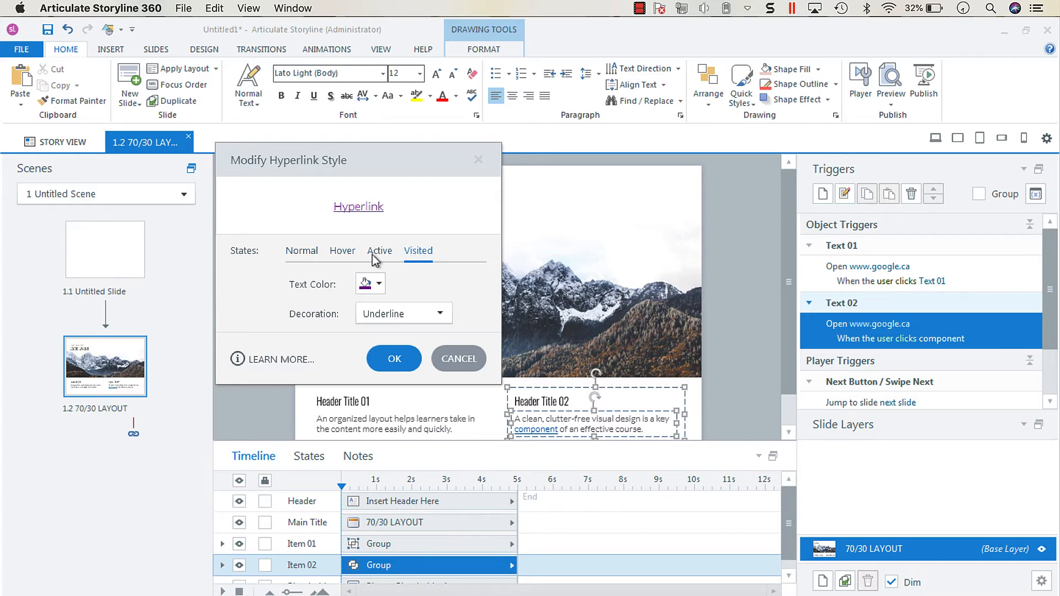
mouse_move(301, 255)
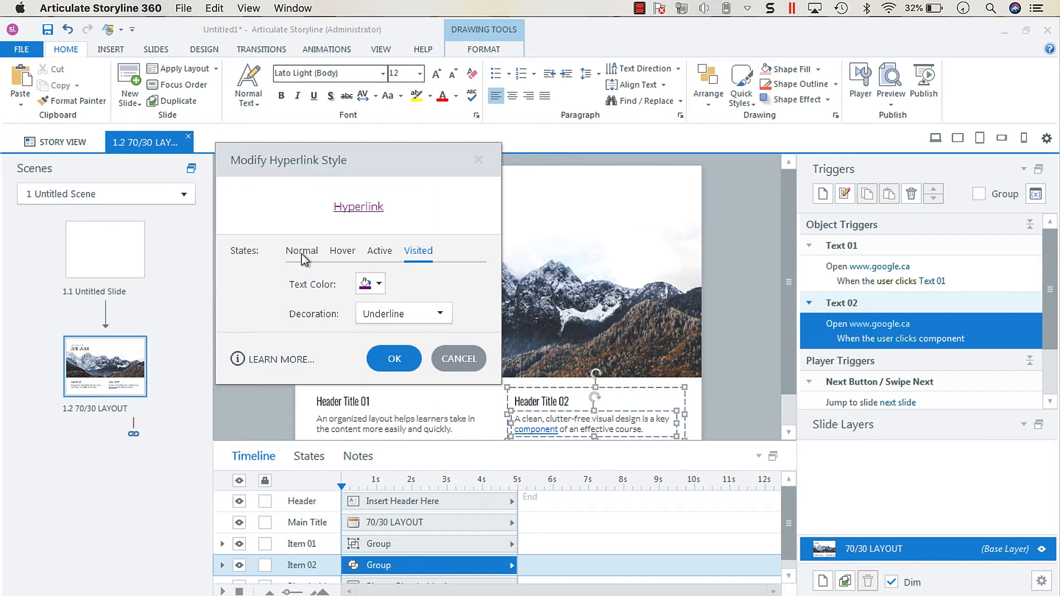
click(301, 250)
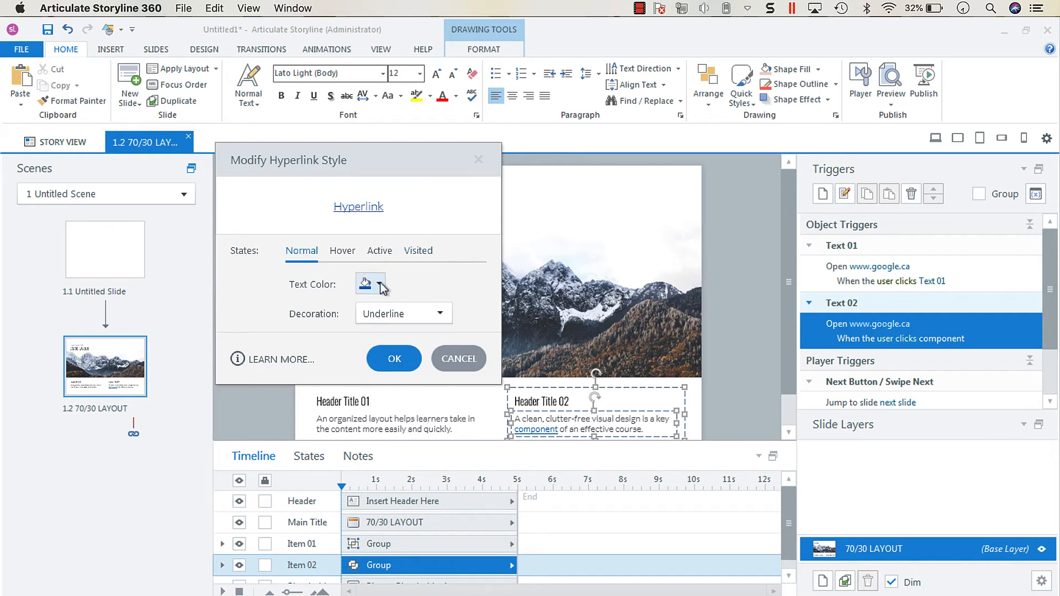
mouse_move(361, 283)
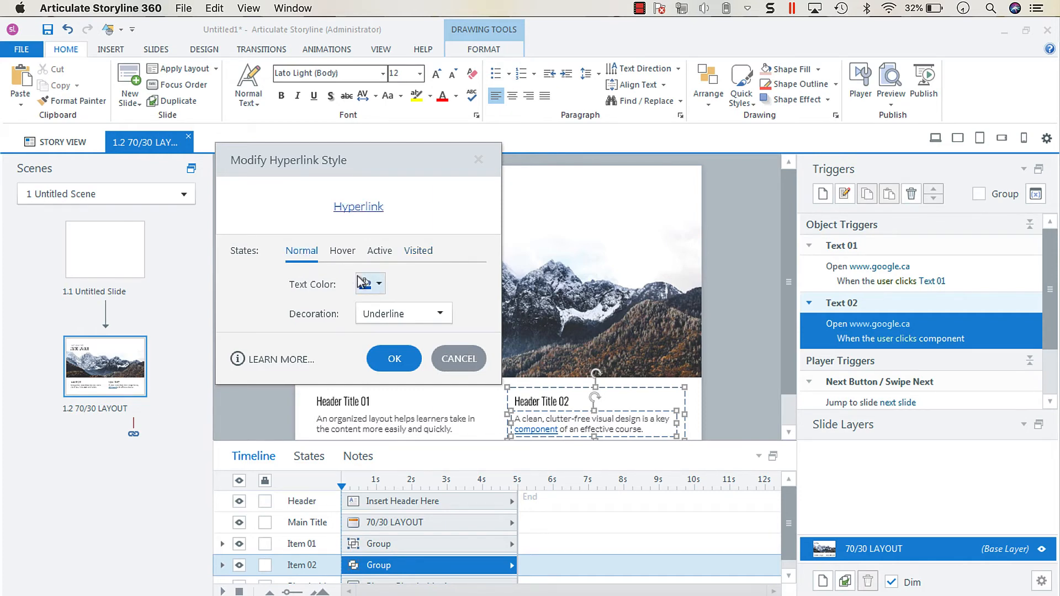
mouse_move(379, 292)
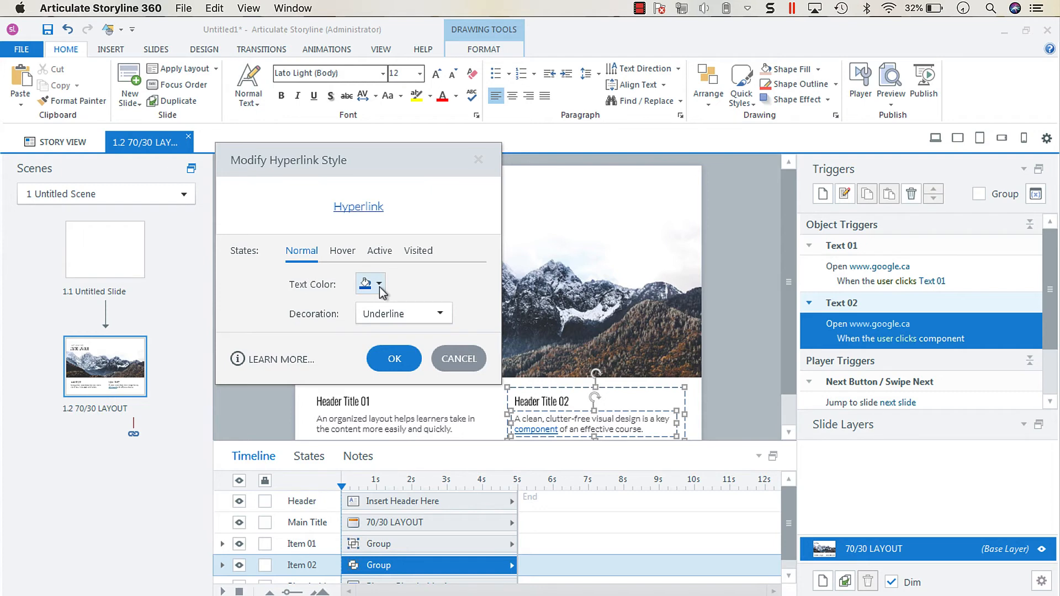
Pick a new Normal link text colour, then open Text Color for the Visited state
click(379, 283)
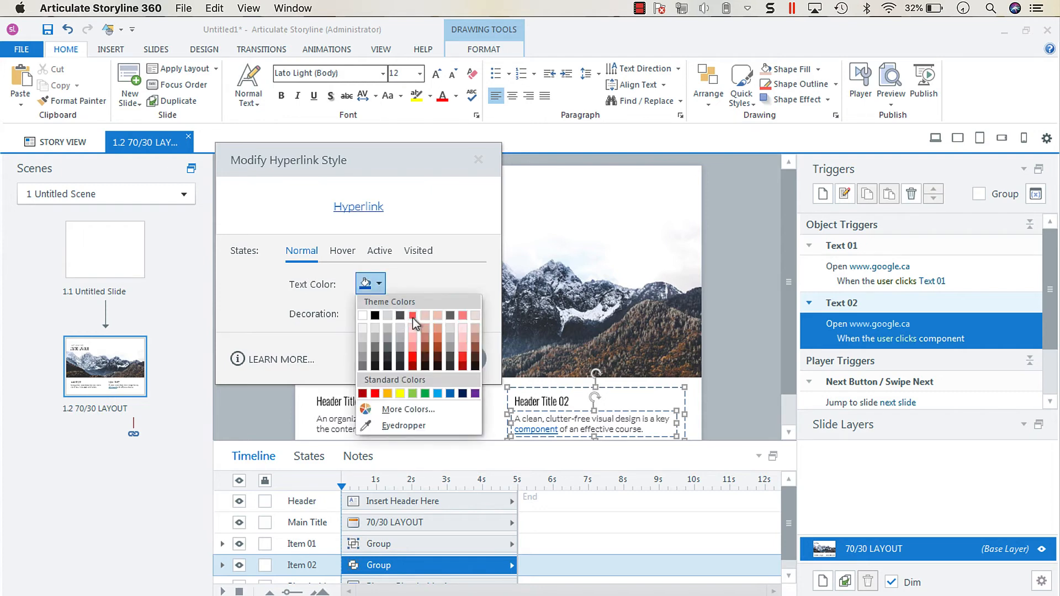
mouse_move(400, 319)
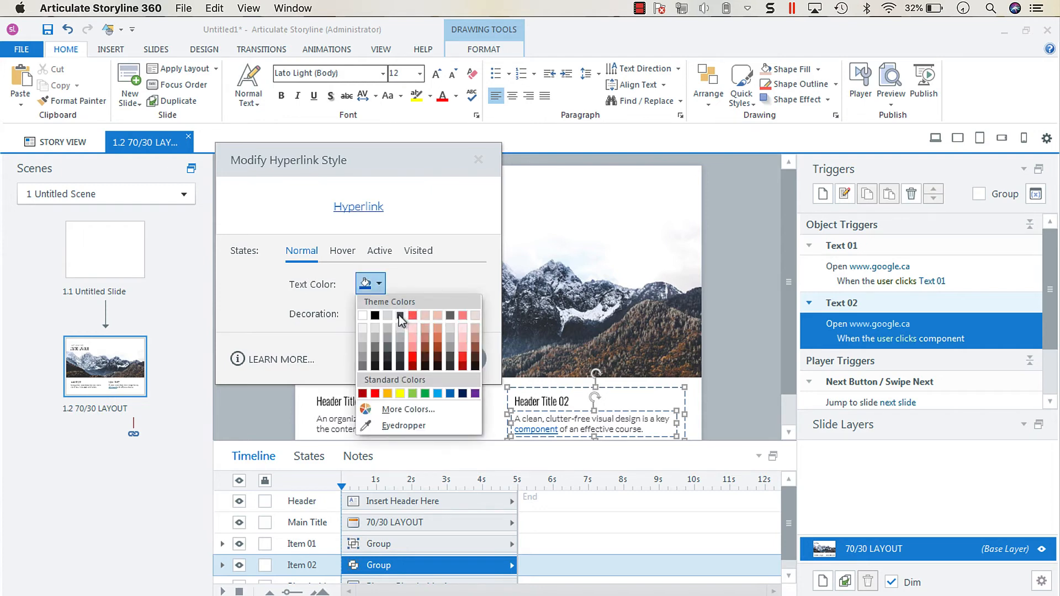
click(343, 251)
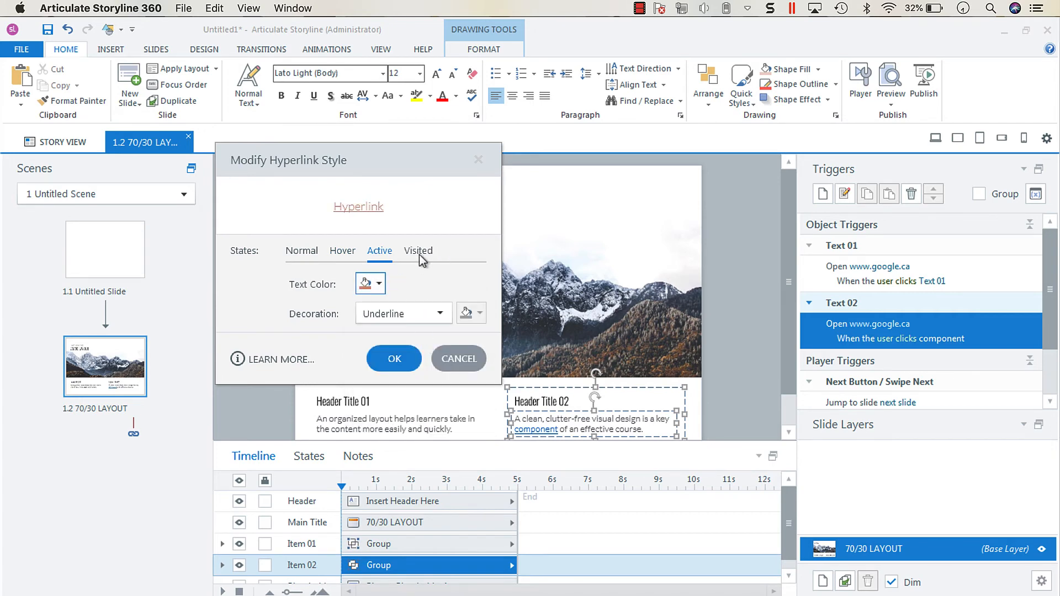
click(417, 250)
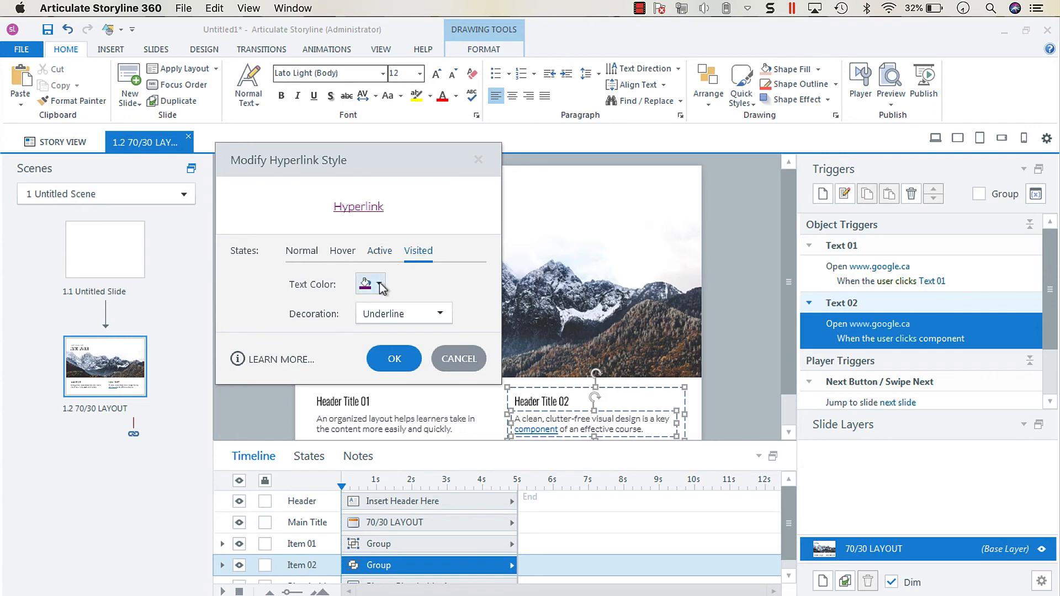
click(380, 283)
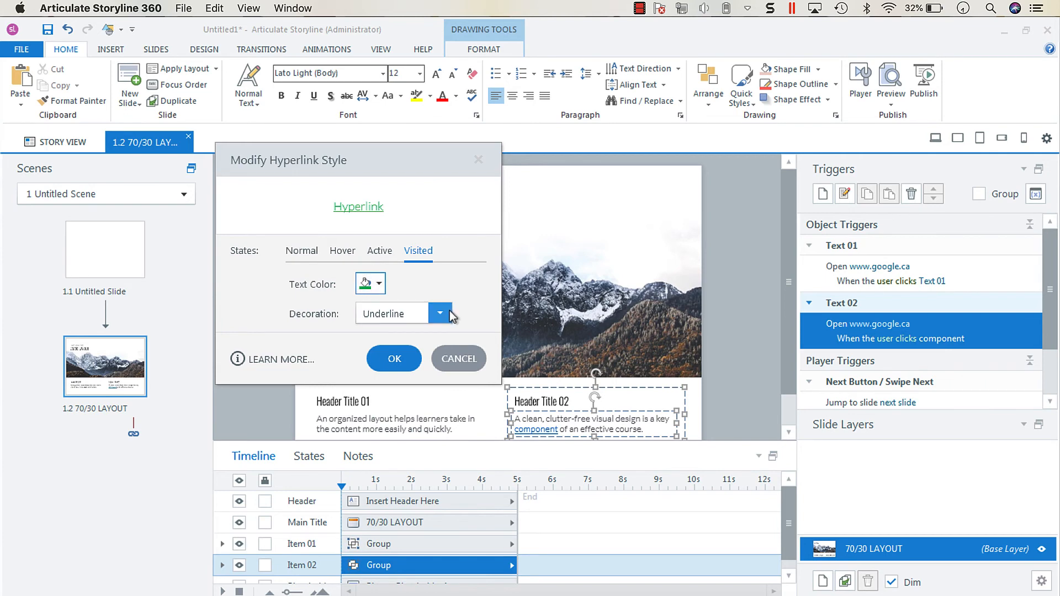
click(440, 313)
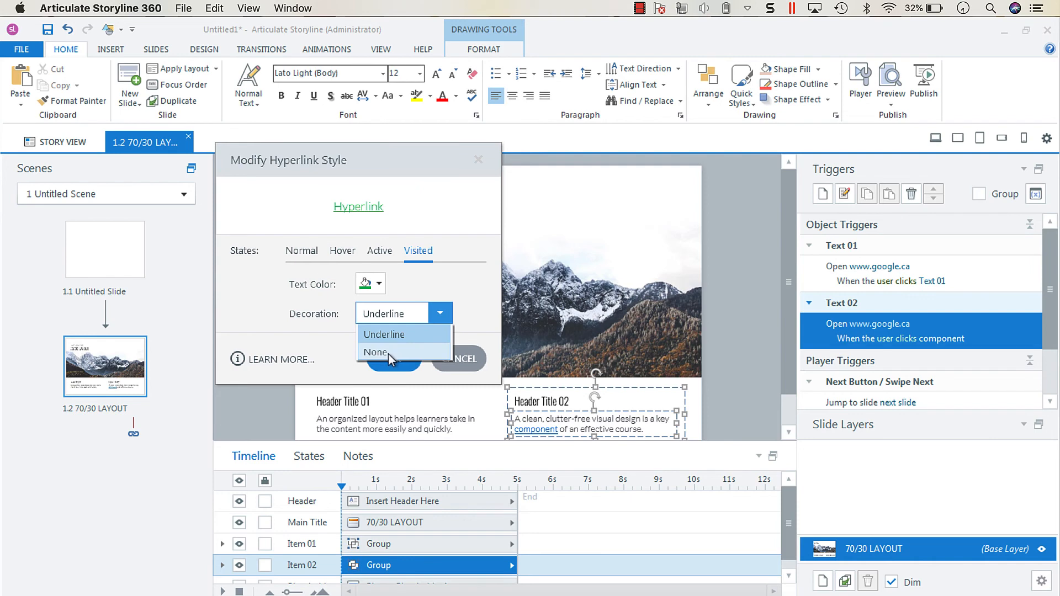
mouse_move(384, 334)
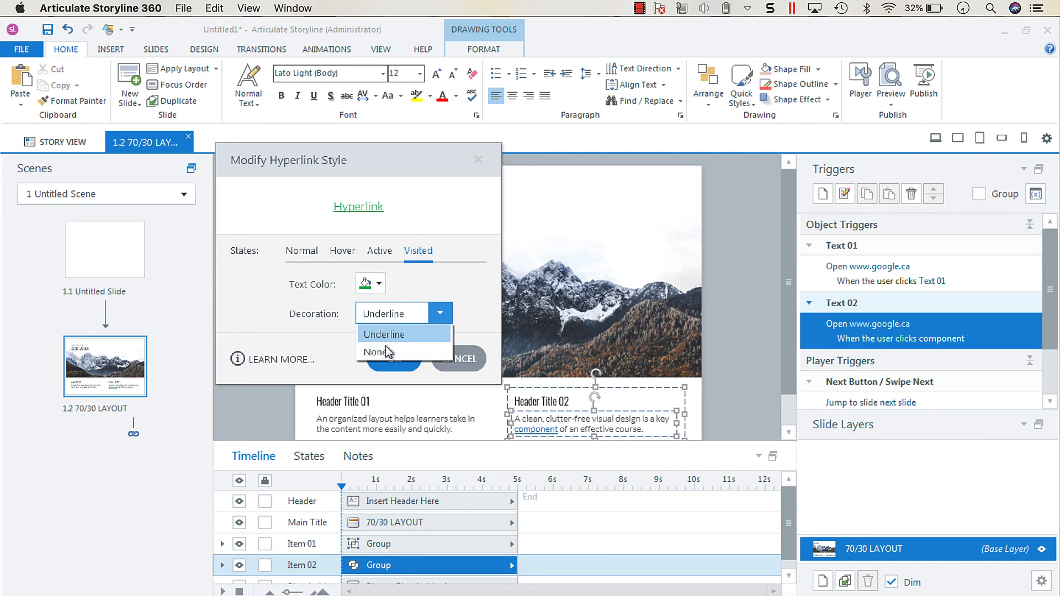
click(377, 351)
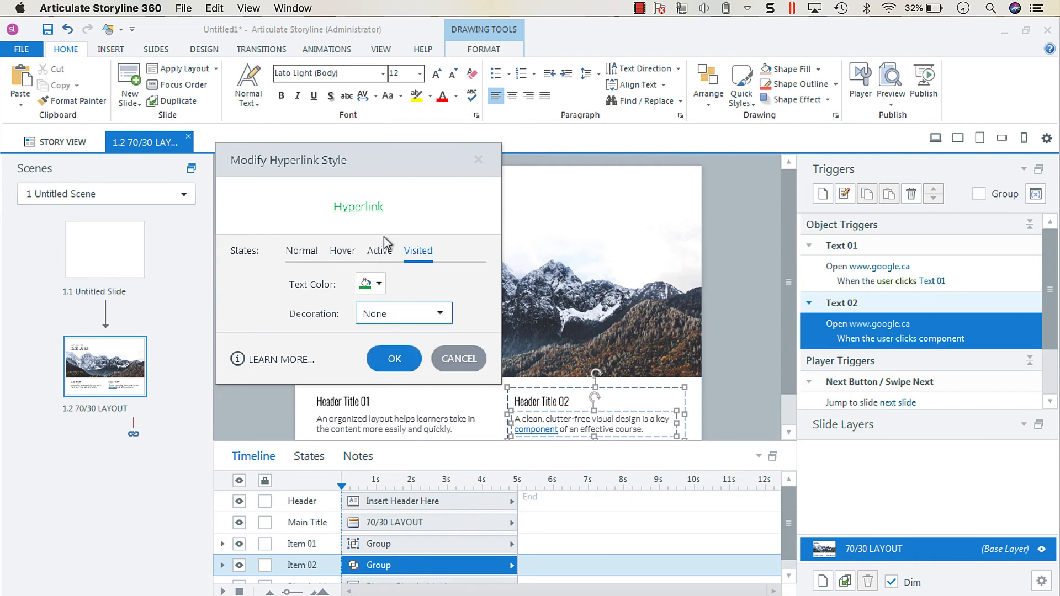
click(440, 313)
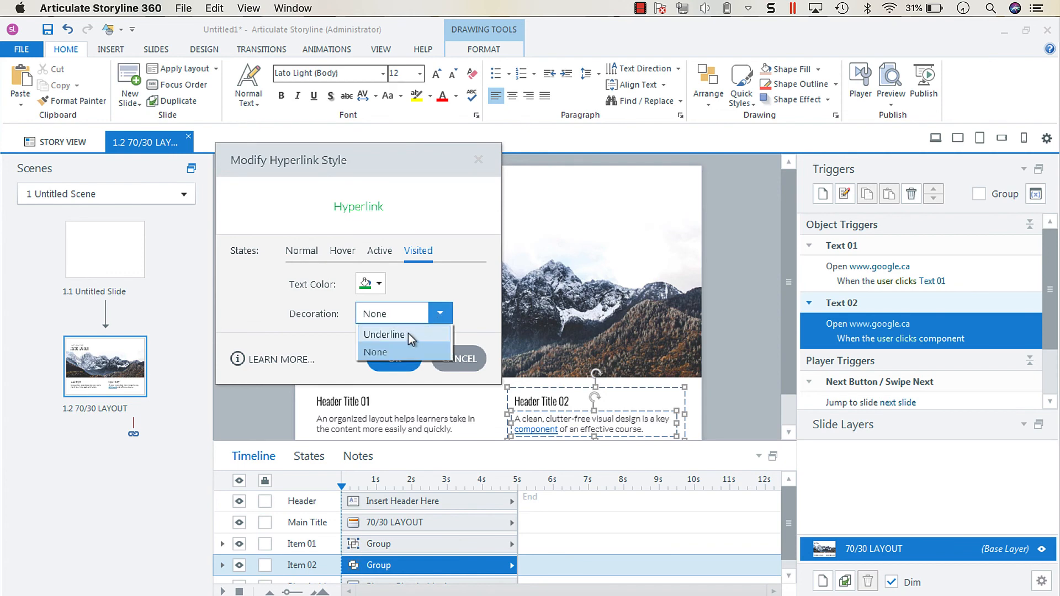
click(384, 335)
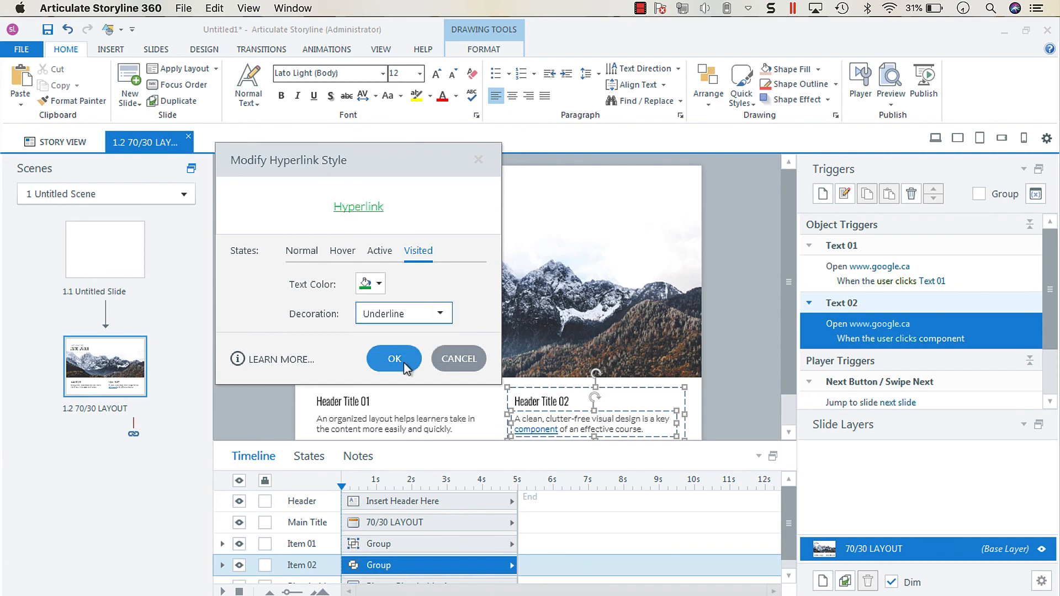
Confirm the Modify Hyperlink Style changes with OK
click(394, 358)
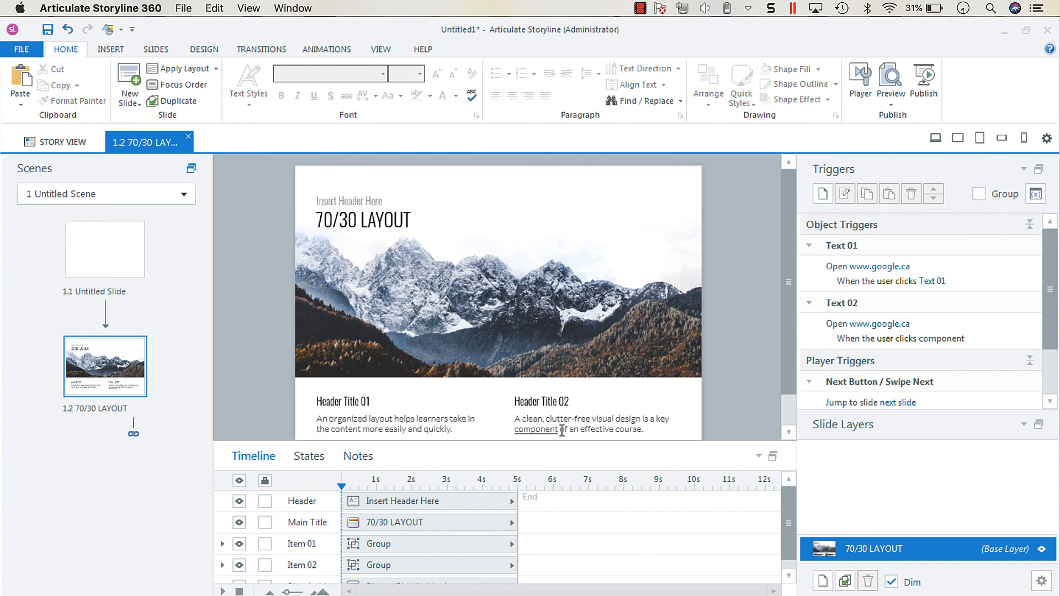
mouse_move(713, 404)
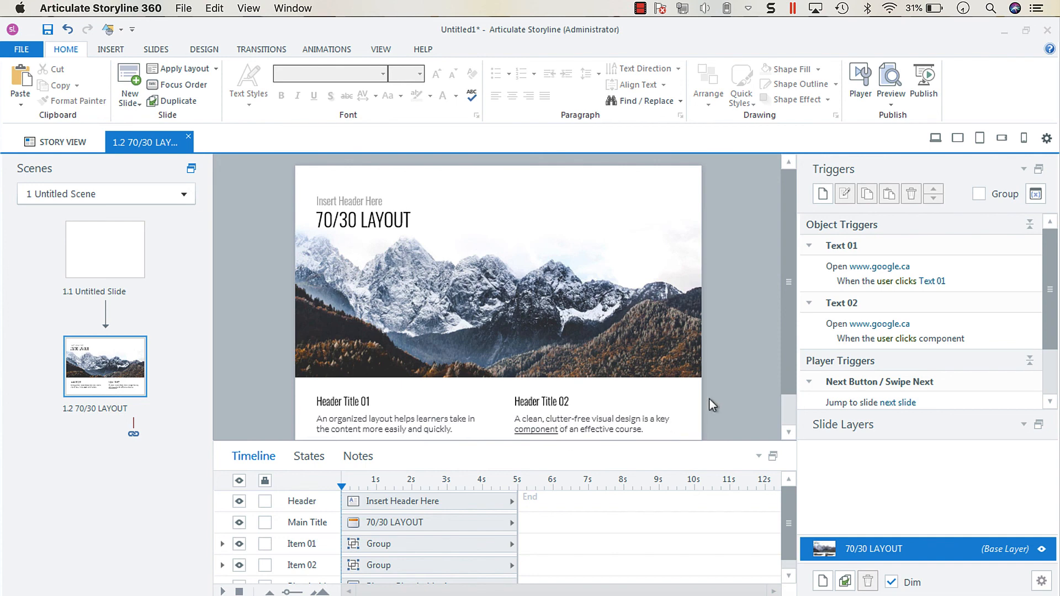